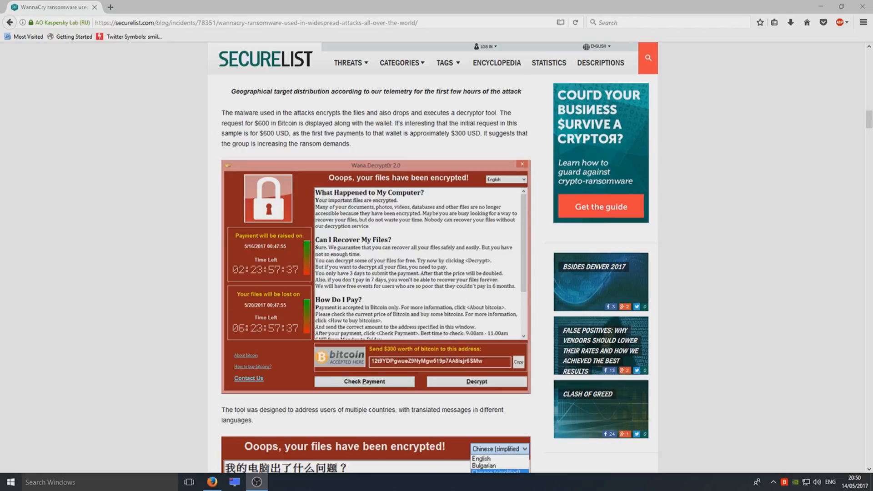
mouse_move(623, 286)
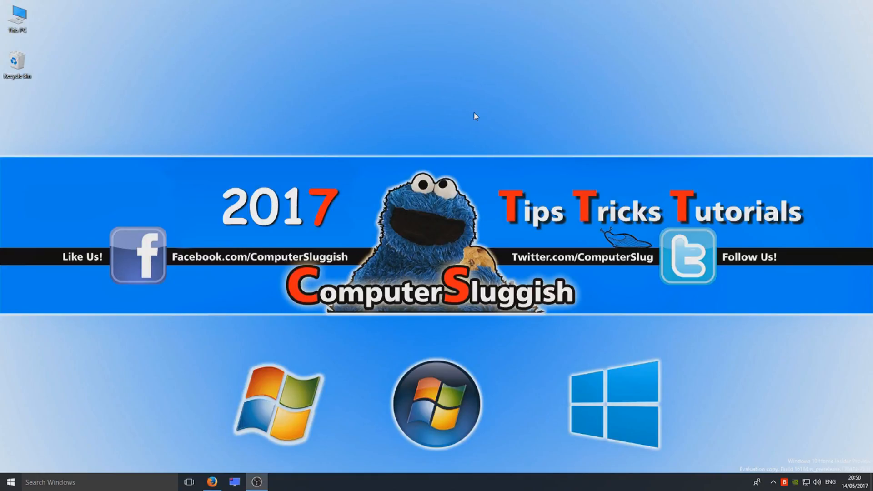
mouse_move(471, 116)
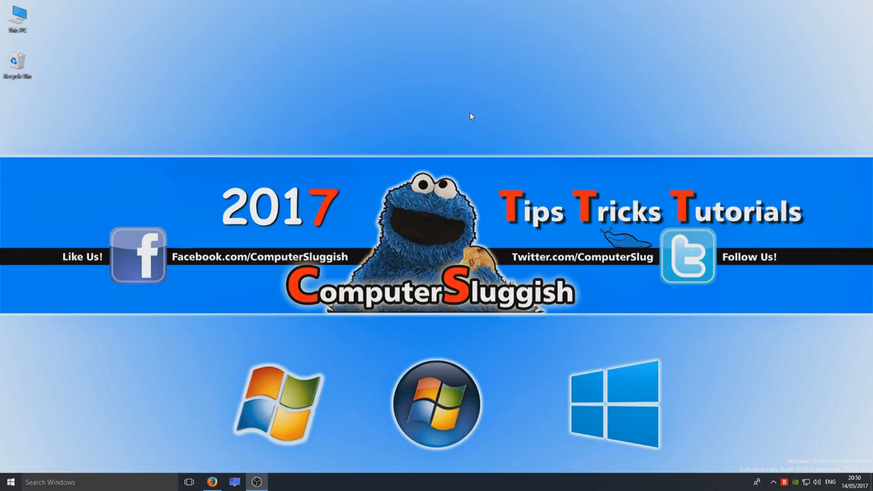
mouse_move(134, 372)
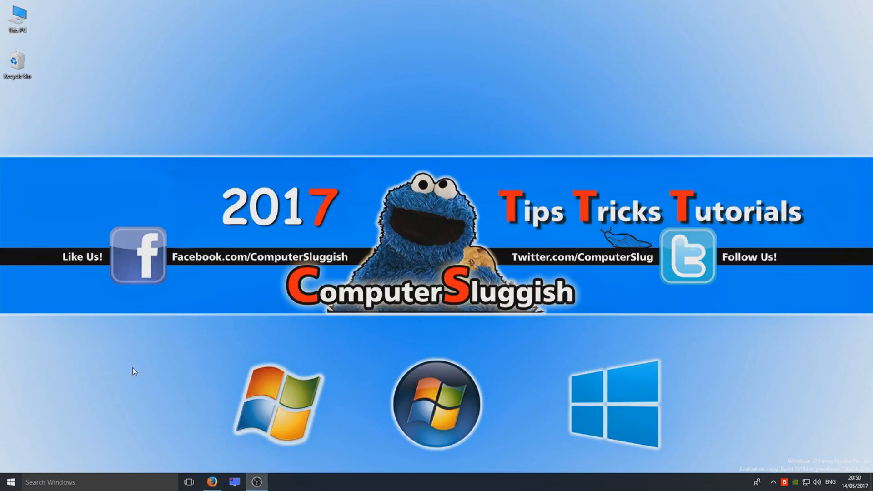
mouse_move(138, 368)
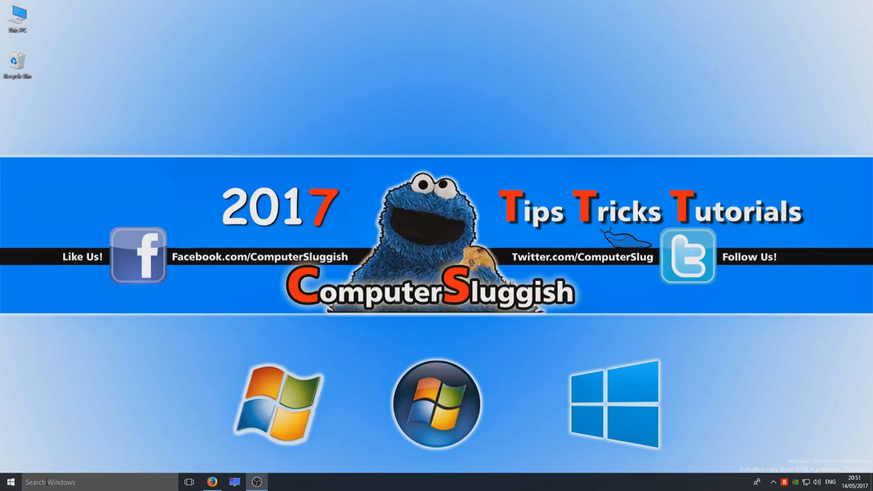
Step: Search Start for 'windows' and run a Windows Update check from Settings
left_click(9, 482)
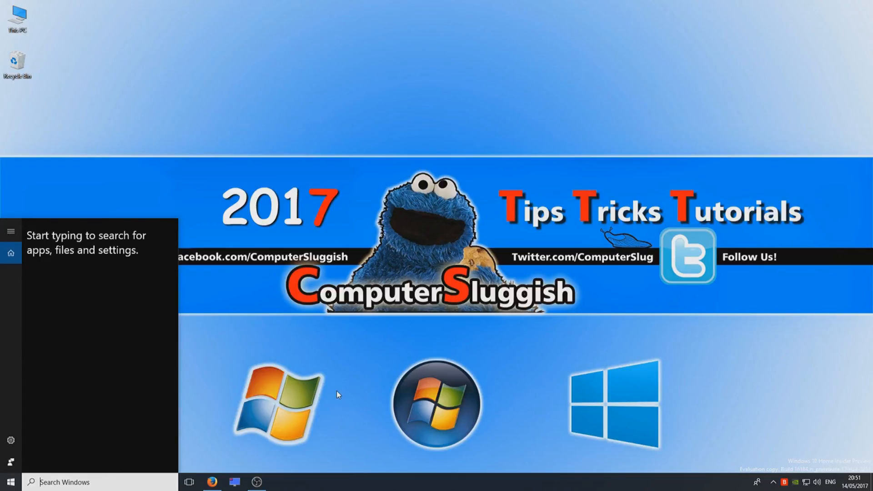
type("windows")
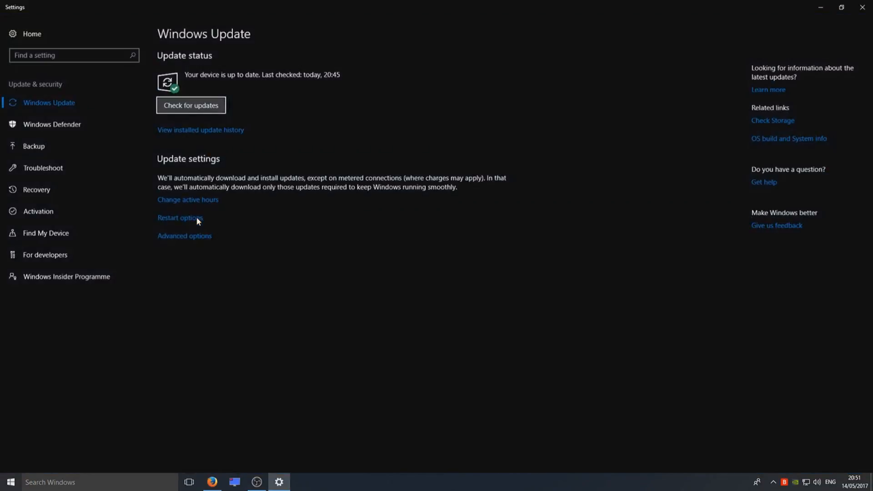
left_click(190, 105)
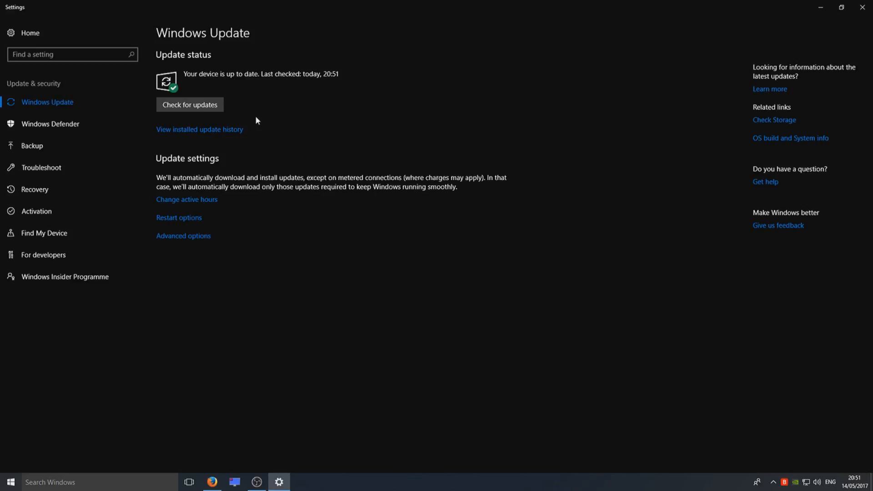
mouse_move(548, 358)
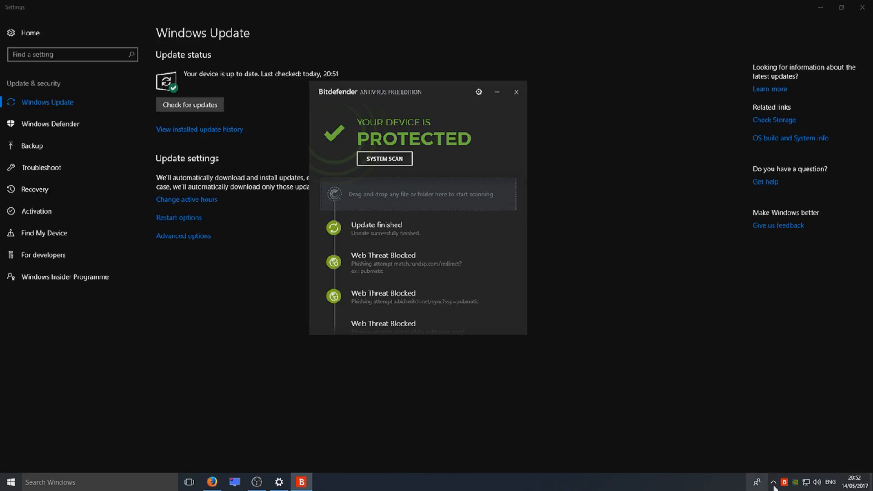
left_click(773, 482)
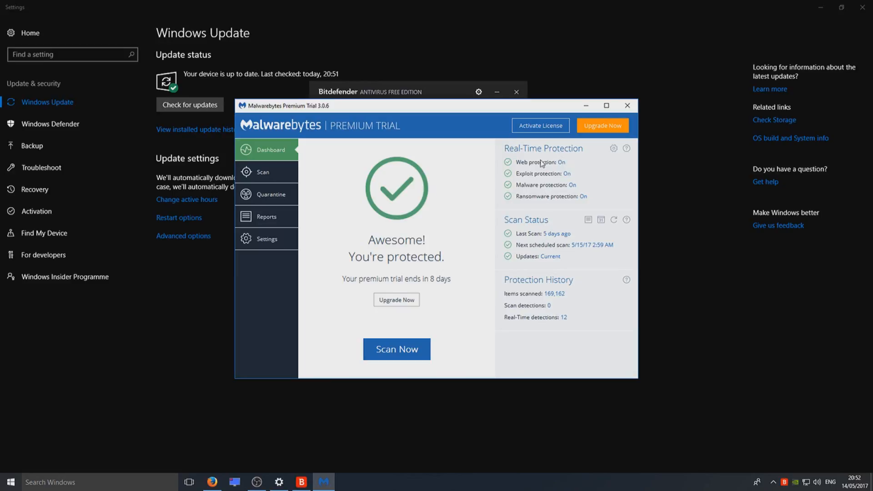
mouse_move(569, 211)
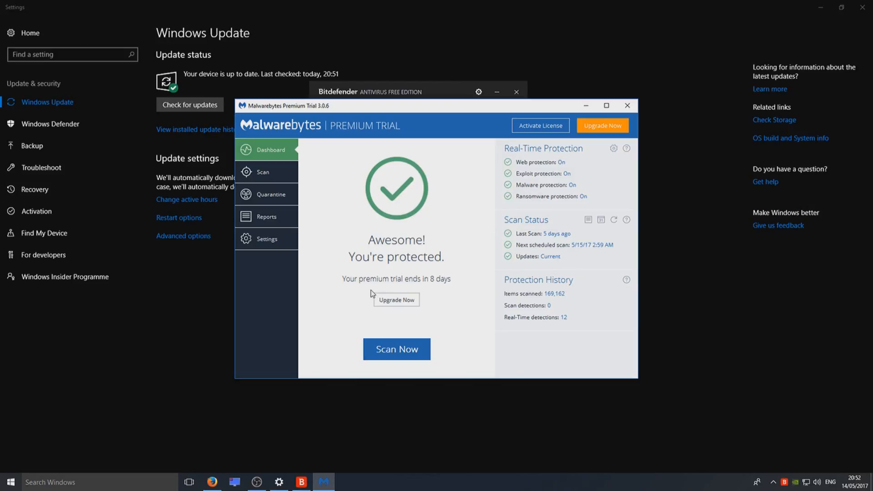
mouse_move(411, 242)
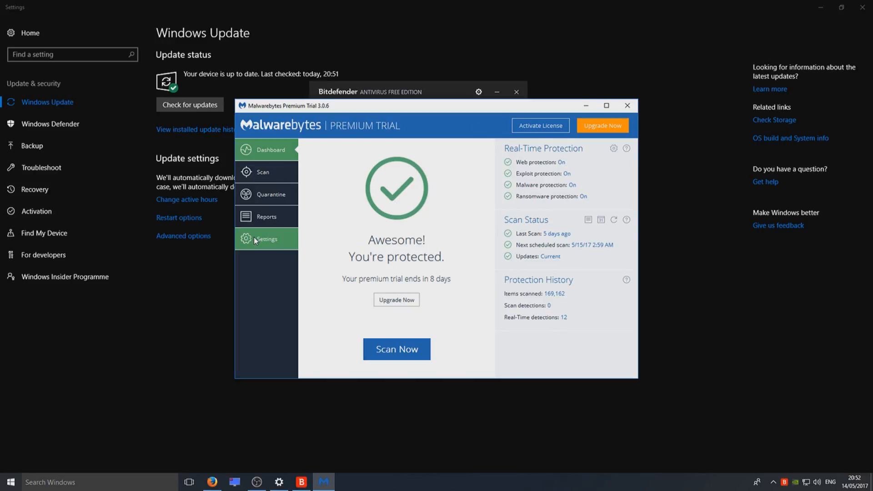
Step: Review Malwarebytes update settings, return to the Dashboard, and close Malwarebytes
left_click(267, 238)
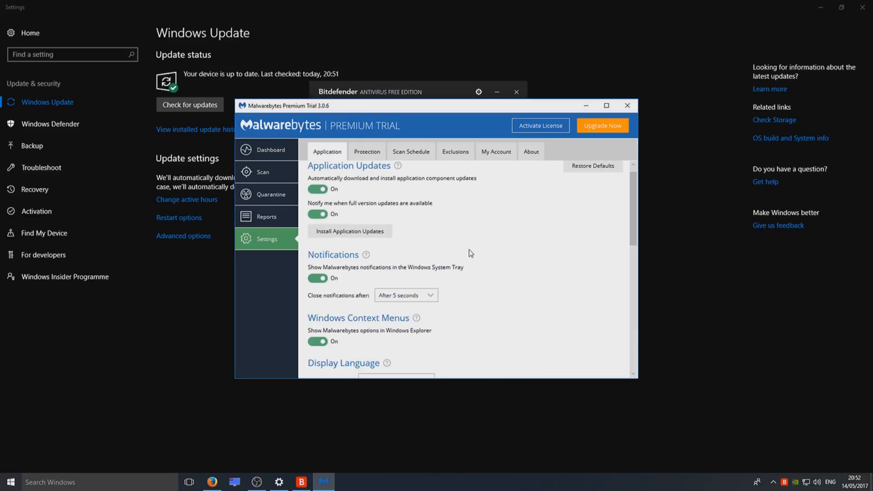
scroll("down", 3)
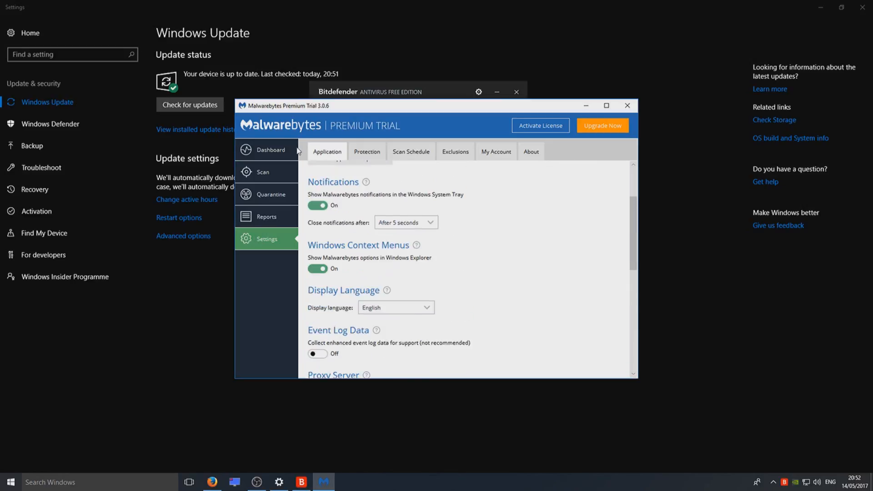
left_click(271, 149)
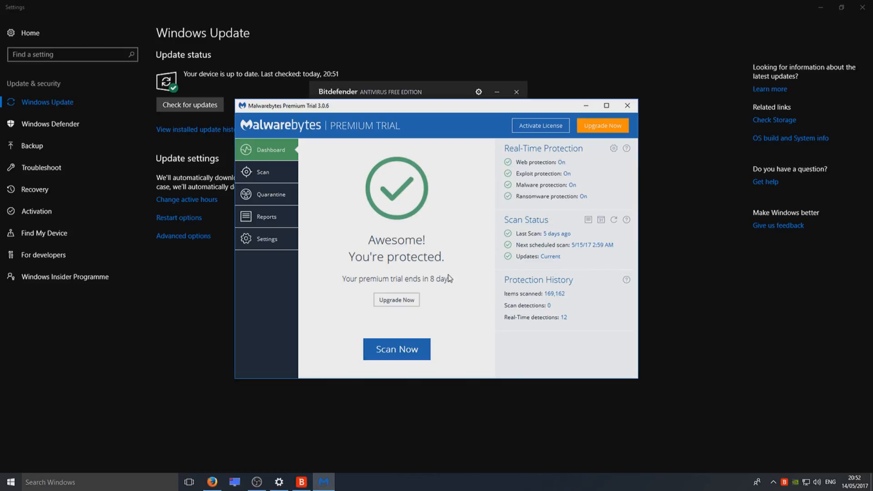
mouse_move(617, 120)
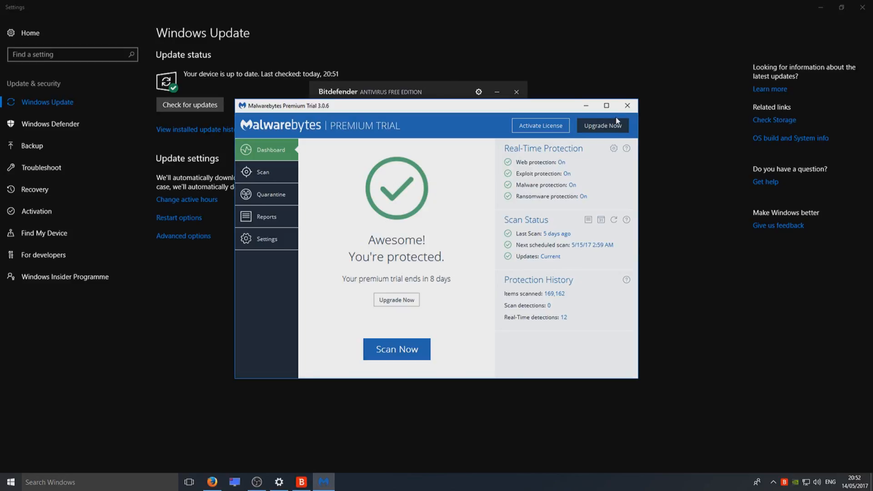
left_click(627, 106)
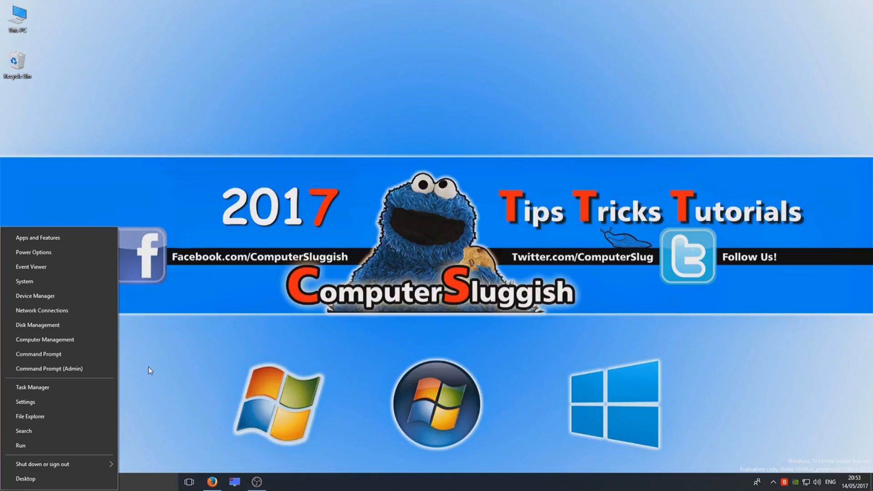
mouse_move(44, 405)
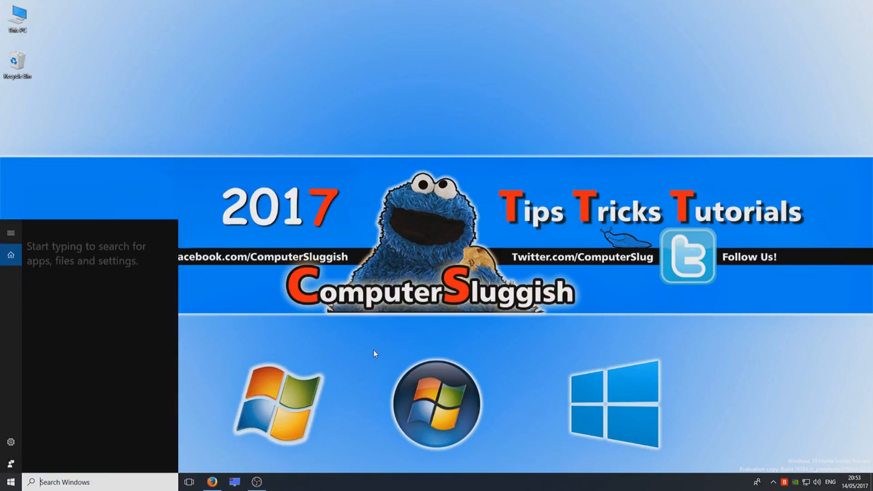
Step: Find Control Panel by searching 'control' and go to Programs and Features
type("control")
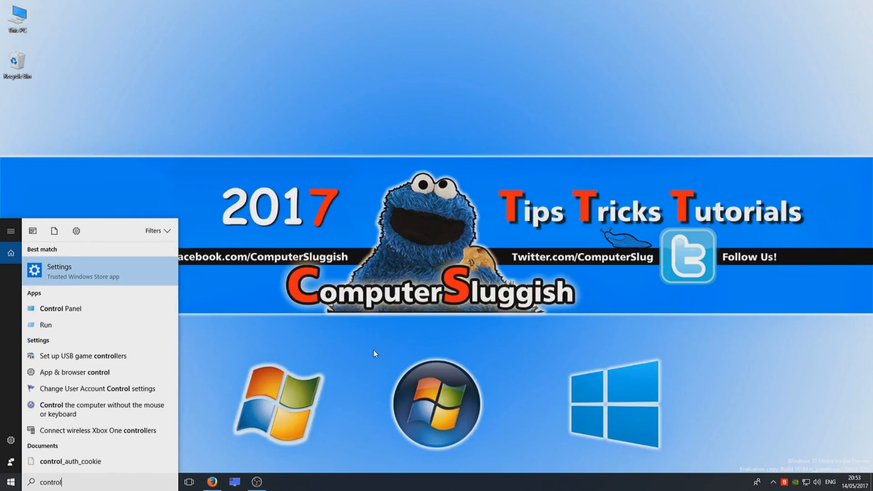
left_click(61, 309)
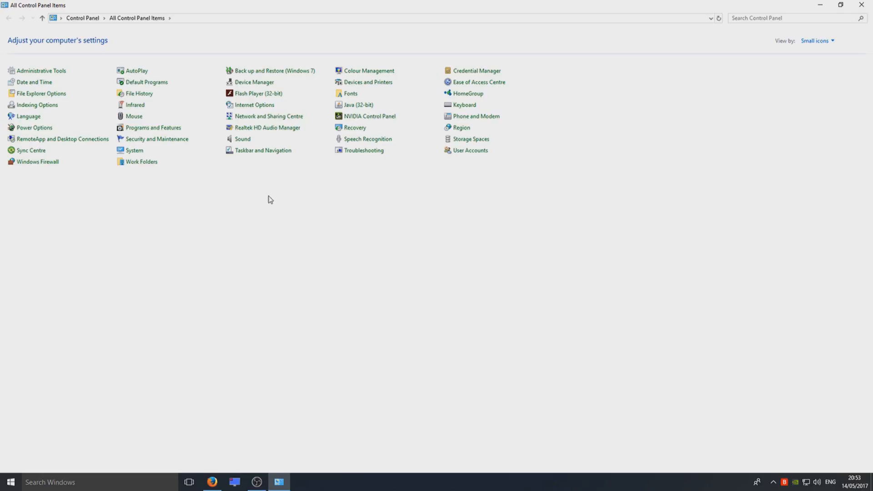
mouse_move(161, 130)
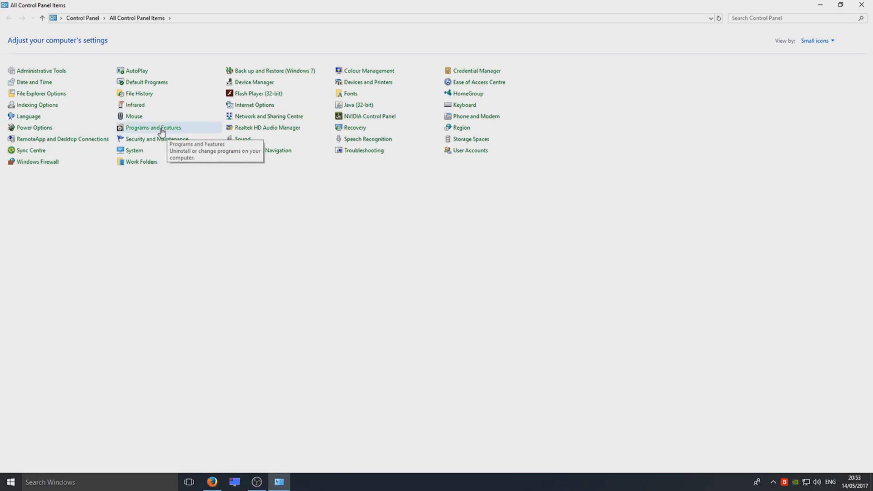
left_click(154, 128)
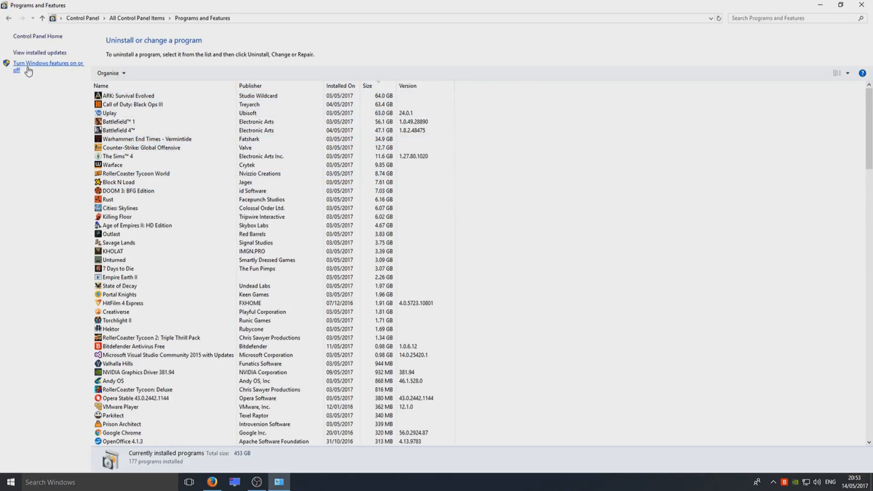
mouse_move(54, 68)
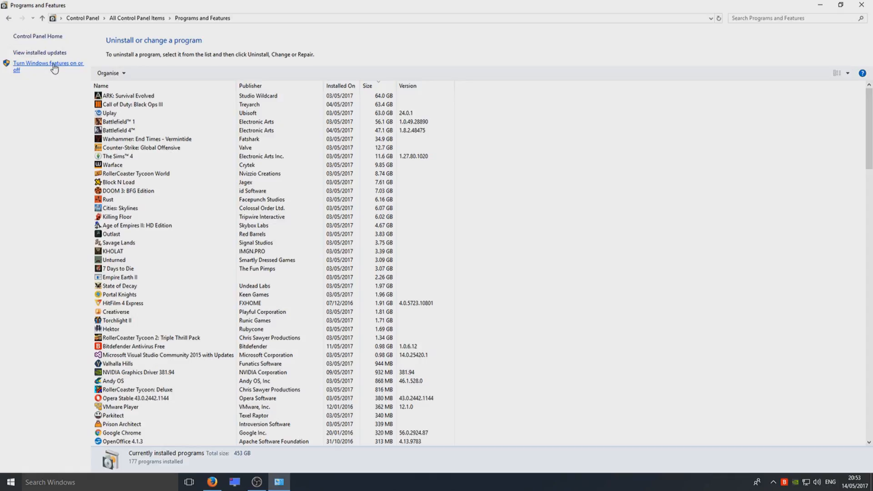
Step: Uncheck SMB 1.0/CIFS File Sharing Support in Windows Features and confirm with OK
left_click(48, 66)
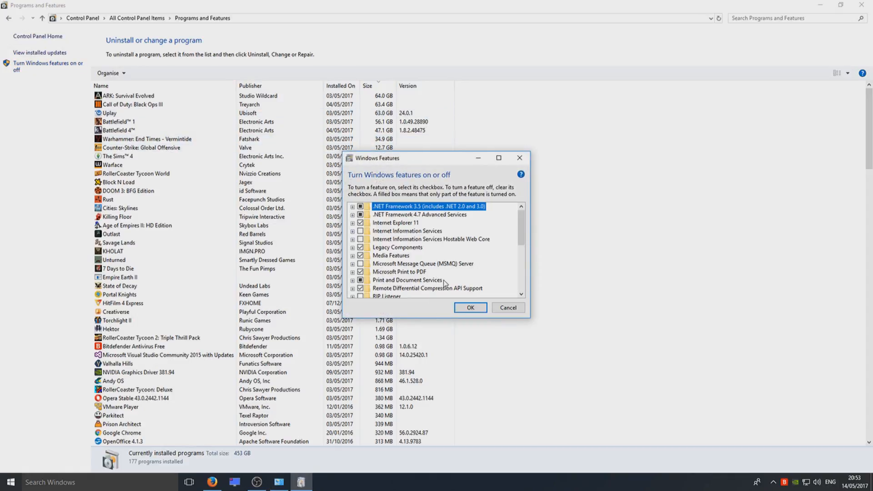
scroll("down", 3)
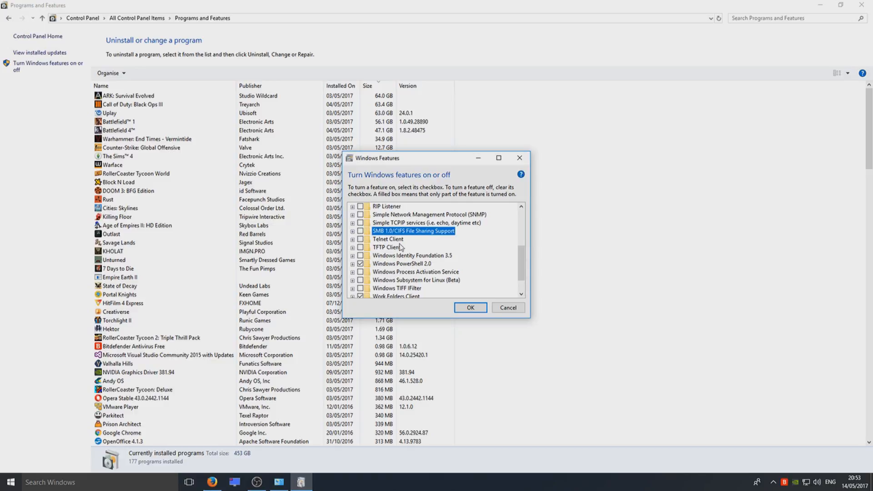
left_click(470, 308)
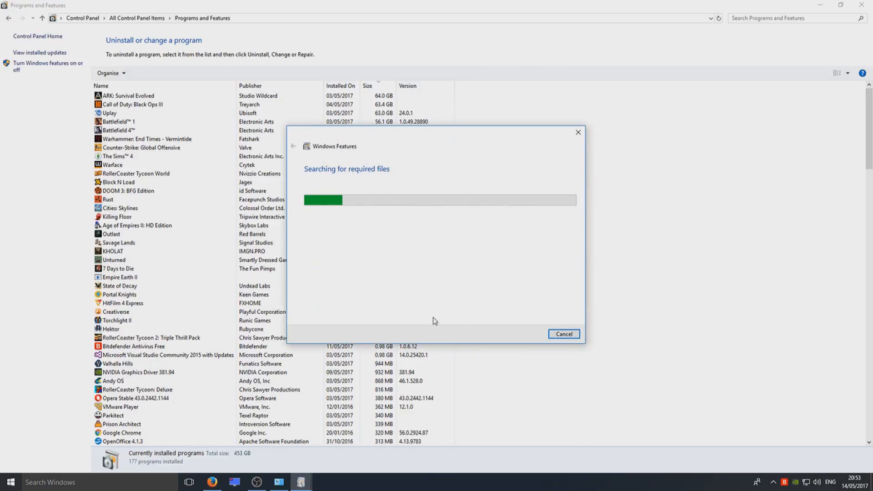